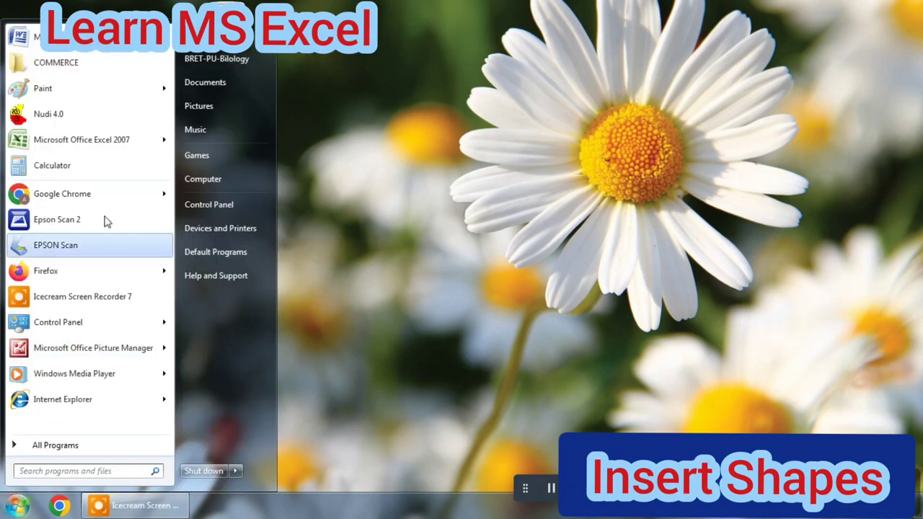
Launch Excel 2007 and go to the Insert ribbon to pick the 5-point star shape.
left_click(81, 138)
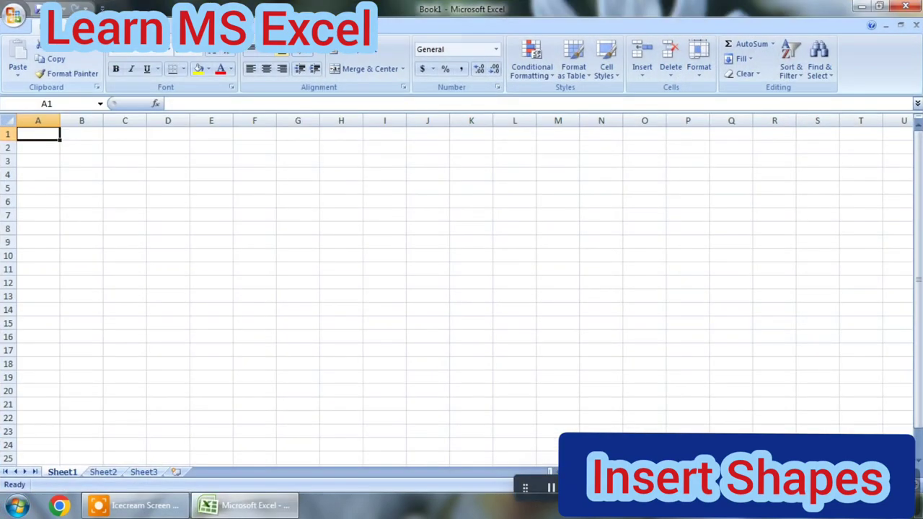
left_click(150, 58)
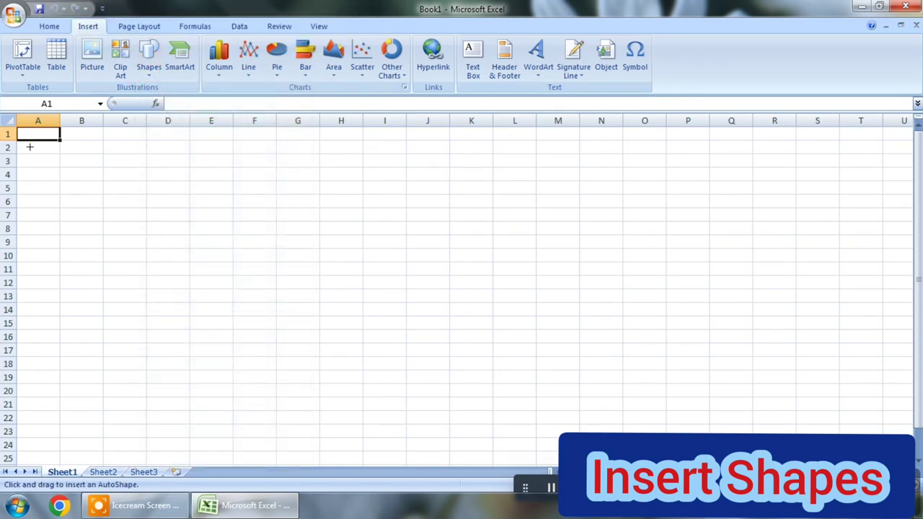
Draw a five-point star over A2:B7 and a rectangle beside it in C–D with a red preset style.
left_click_drag(29, 132, 101, 216)
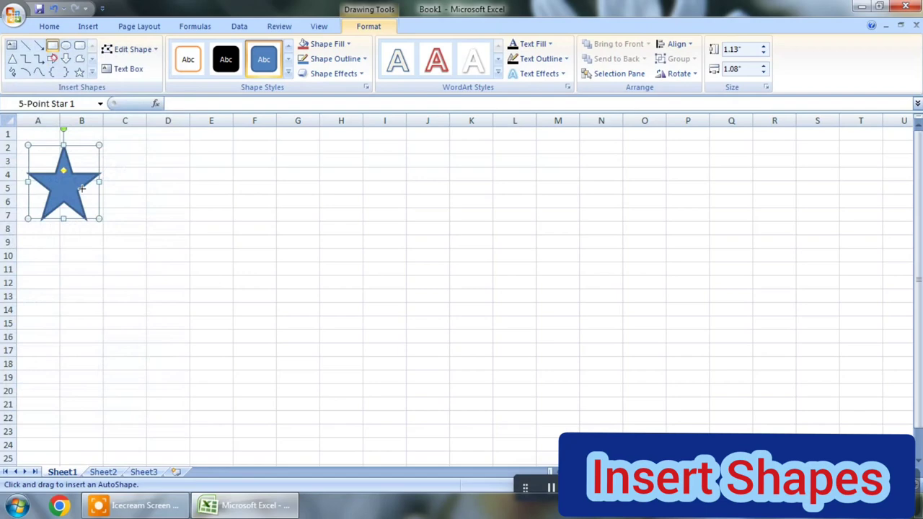
left_click_drag(114, 147, 189, 223)
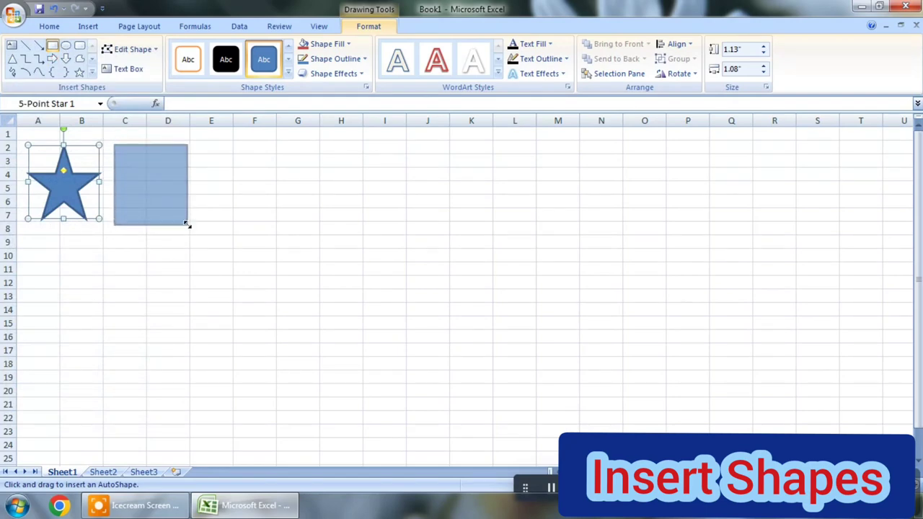
left_click(225, 60)
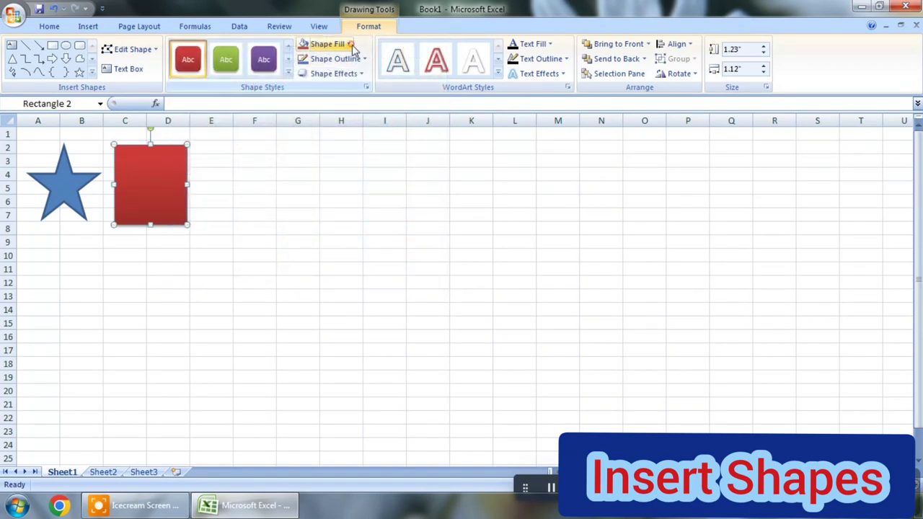
Give the rectangle an orange fill and a red 3 pt outline.
left_click(327, 43)
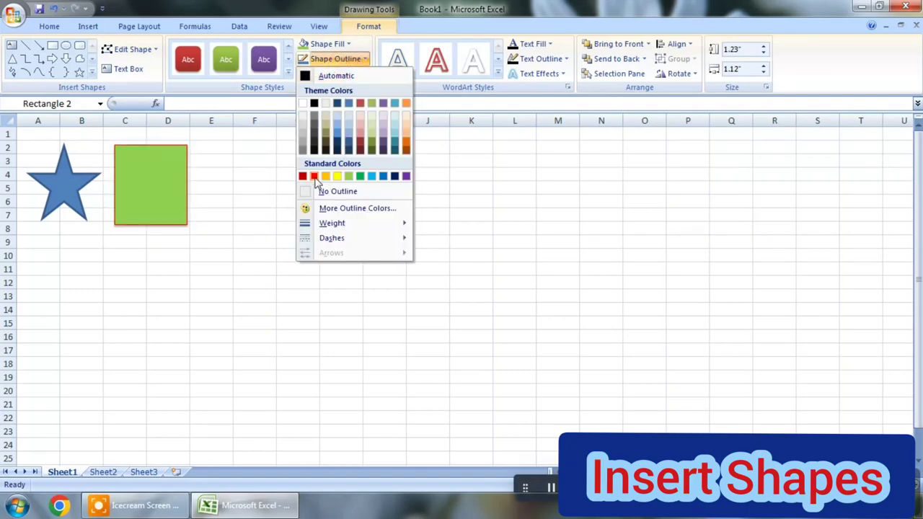
left_click(332, 222)
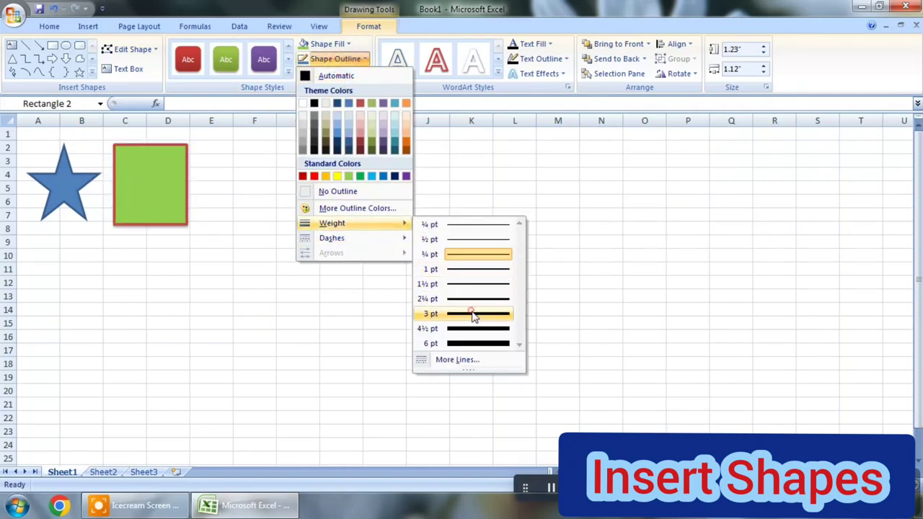
left_click(332, 72)
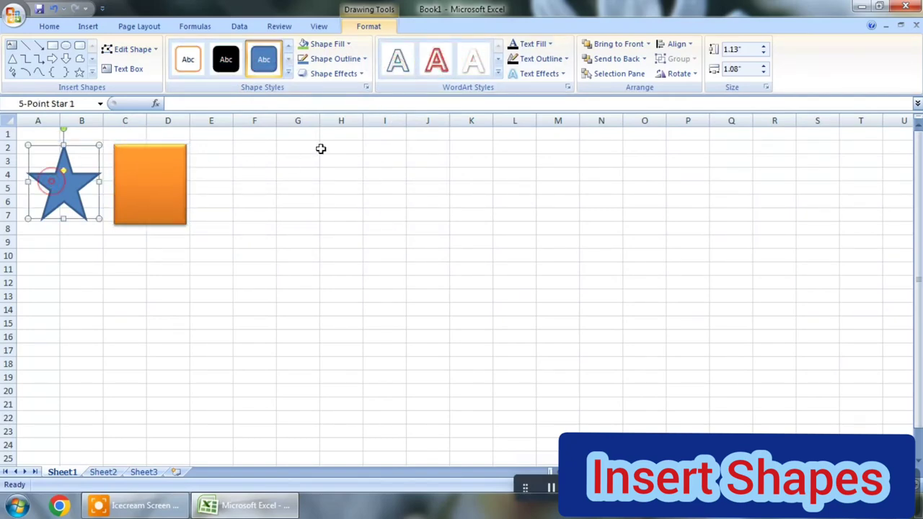
mouse_move(473, 59)
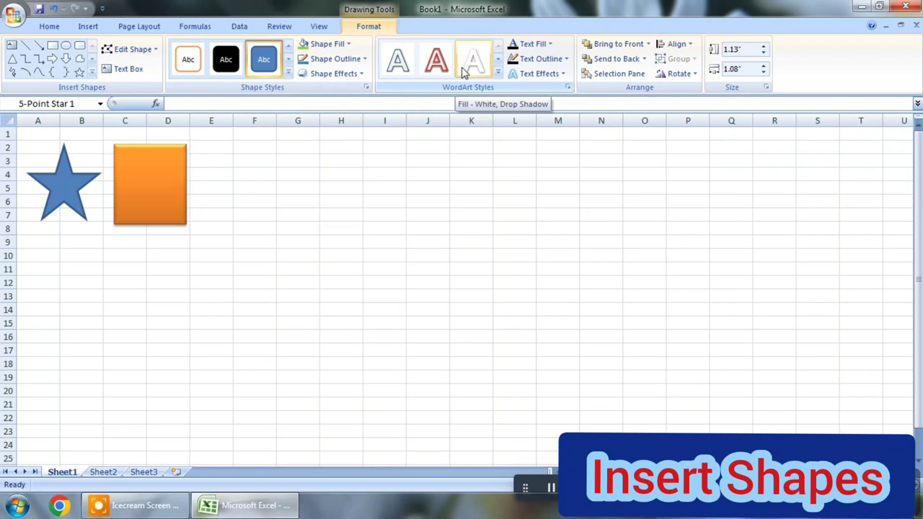
Add a line of red text inside the star and apply a 3-D rotation text effect.
left_click(532, 43)
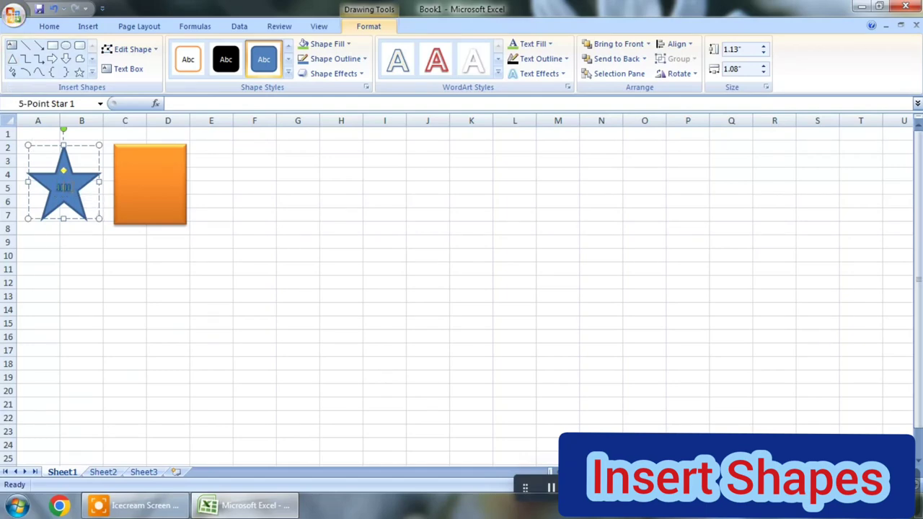
left_click(540, 57)
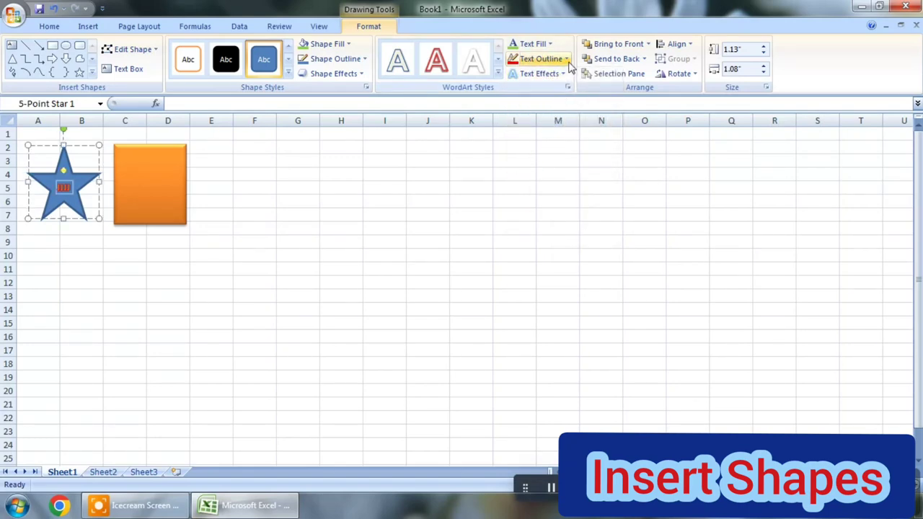
left_click(541, 72)
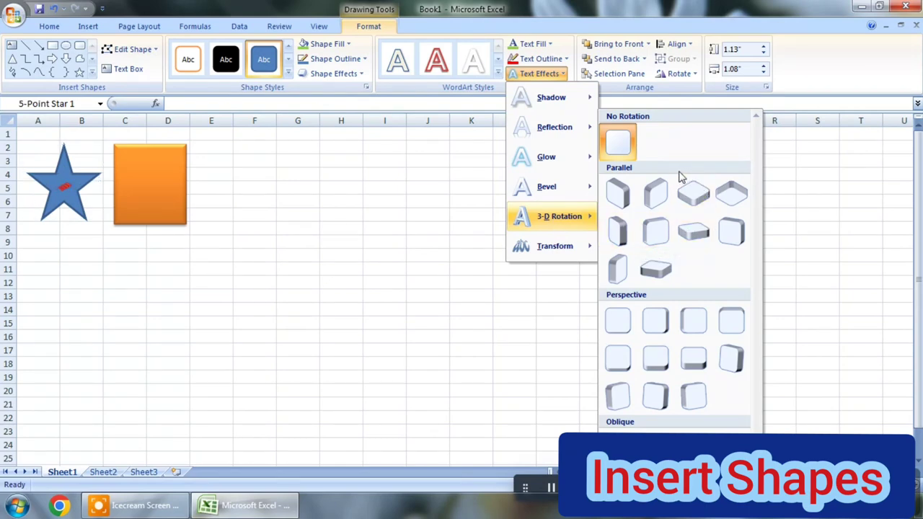
left_click(63, 184)
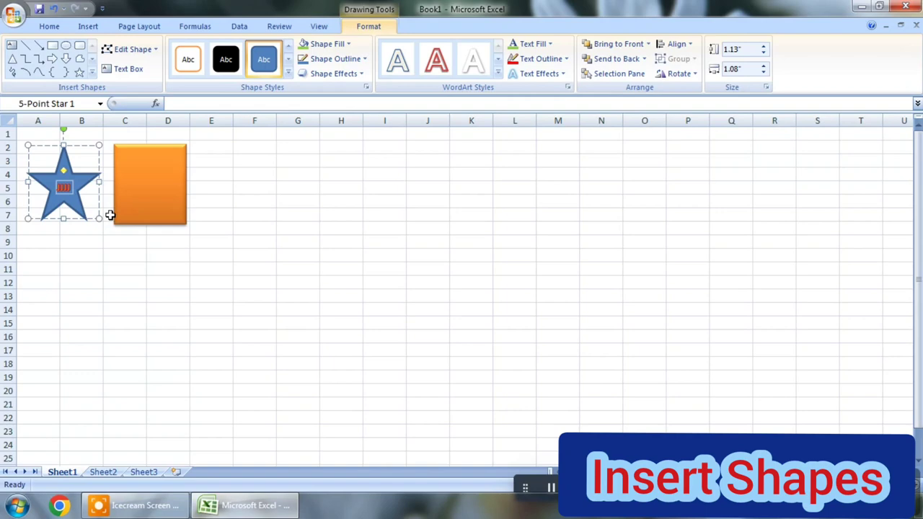
Enlarge the star to span rows 2 to 14 and try another 3-D rotation on its text.
left_click_drag(98, 215, 186, 312)
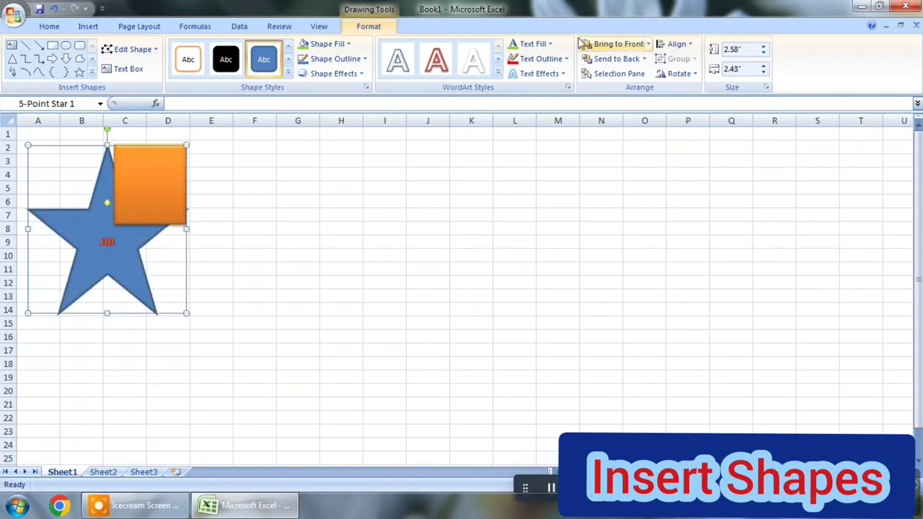
left_click(541, 73)
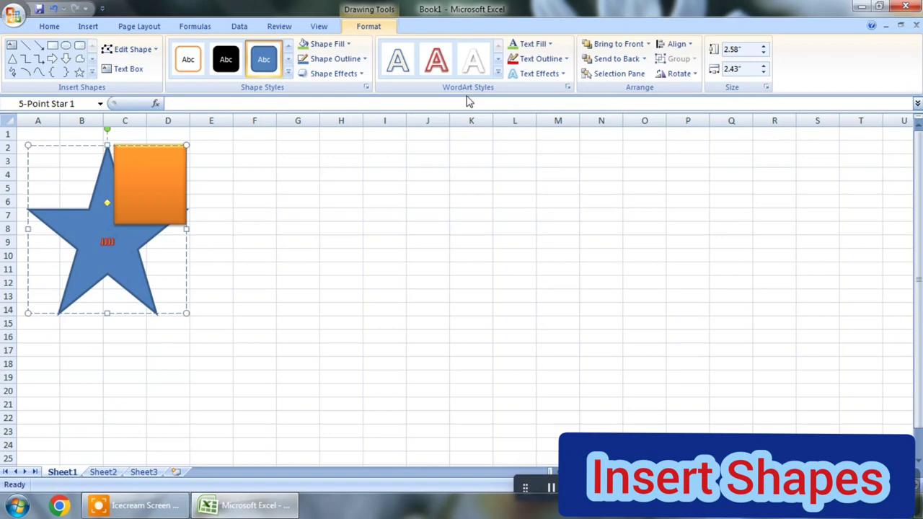
left_click(539, 72)
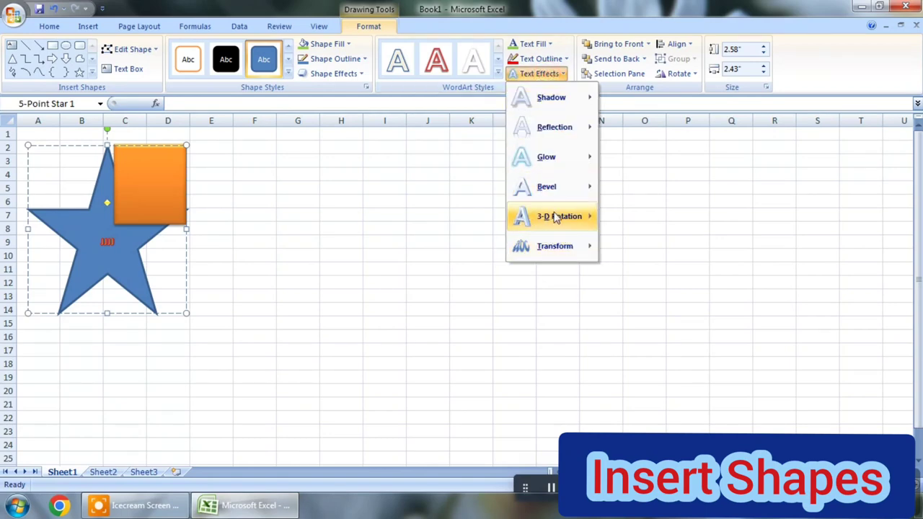
left_click(559, 217)
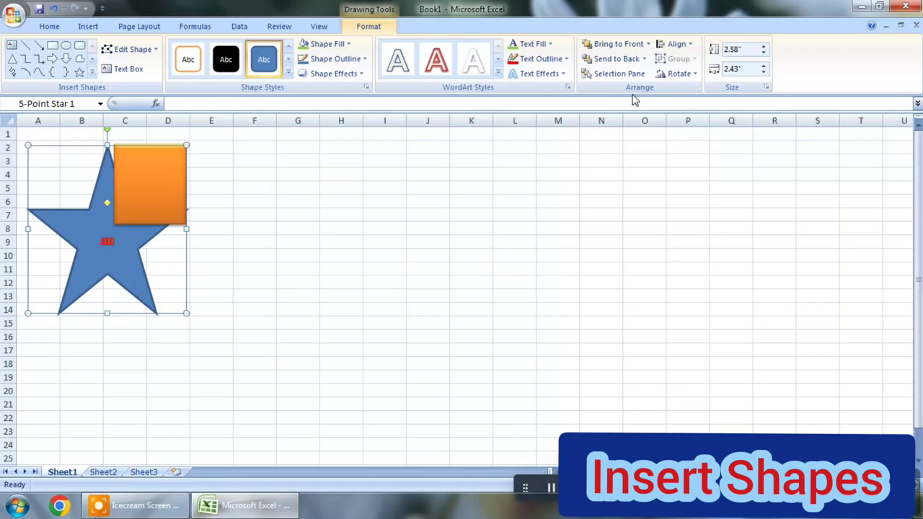
Toggle the star between front and back of the rectangle, ending with the star in front.
left_click(617, 44)
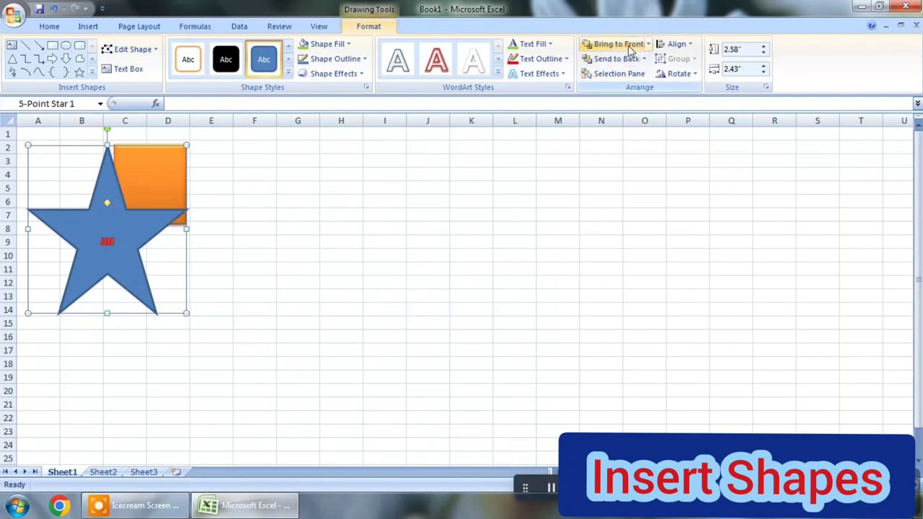
left_click(614, 57)
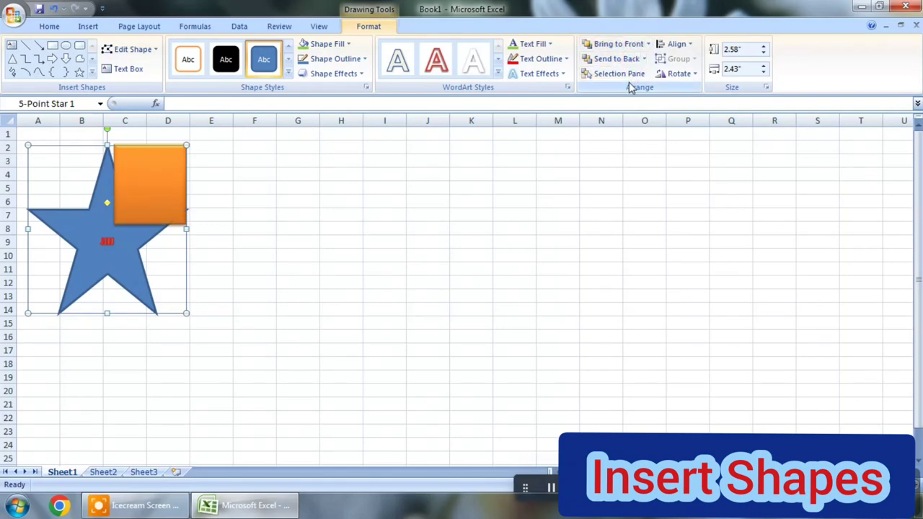
left_click(618, 72)
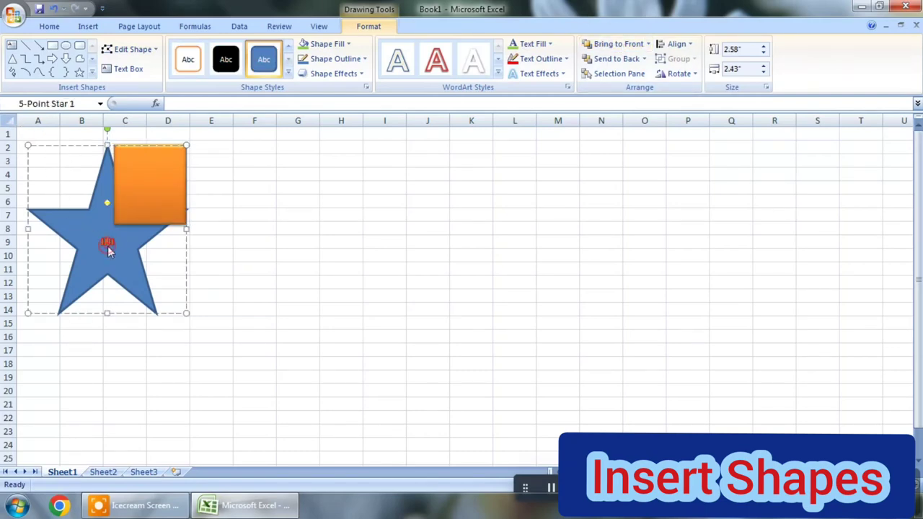
left_click(617, 44)
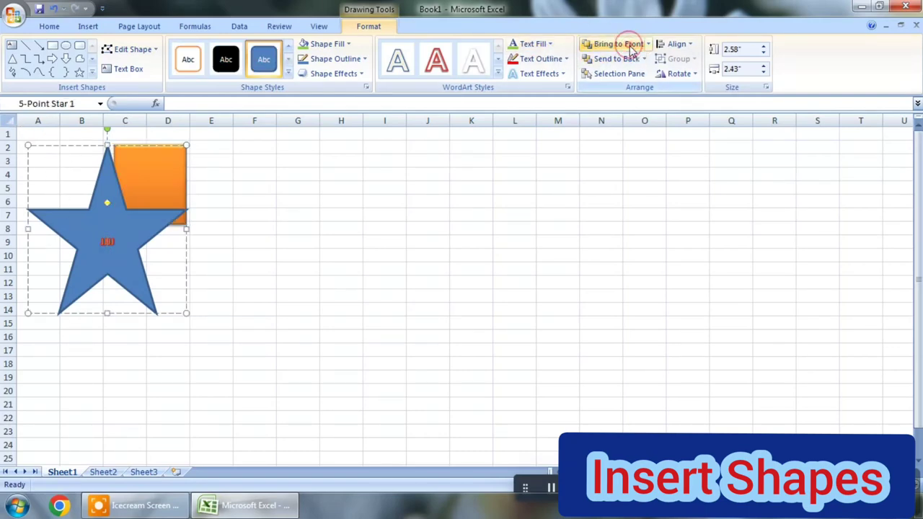
left_click(612, 58)
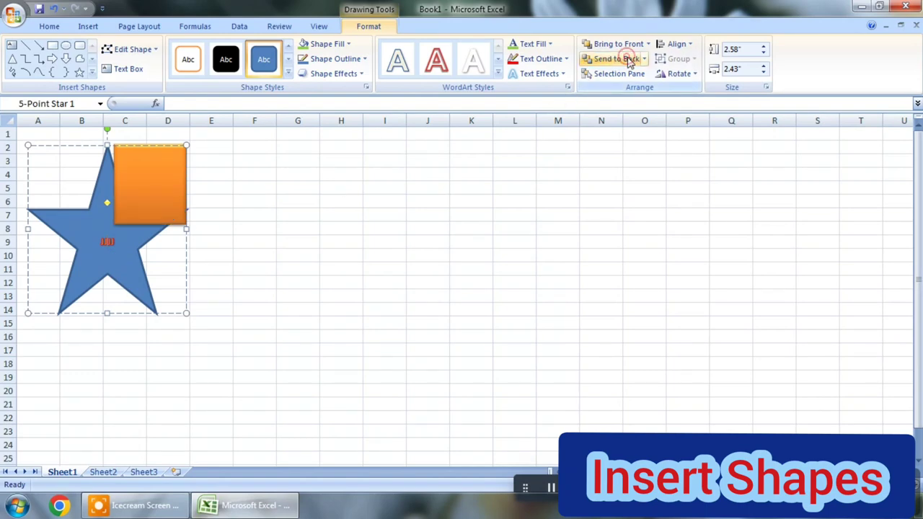
left_click(617, 43)
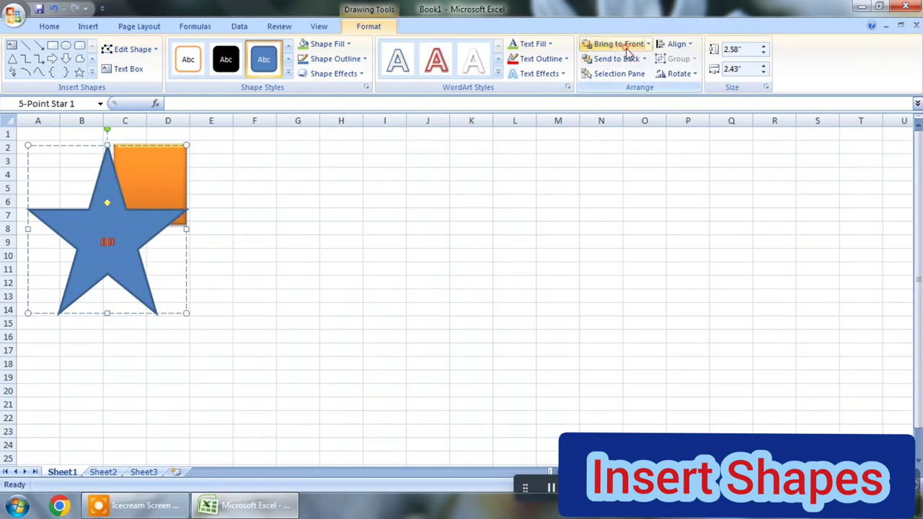
mouse_move(130, 49)
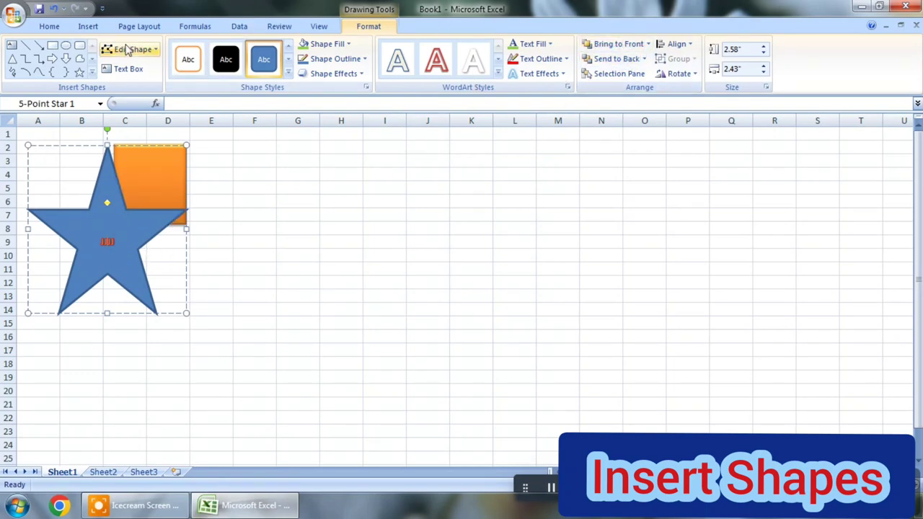
Move the rectangle clear of the star and choose the Flowchart Or circle-with-cross shape to draw.
left_click(133, 49)
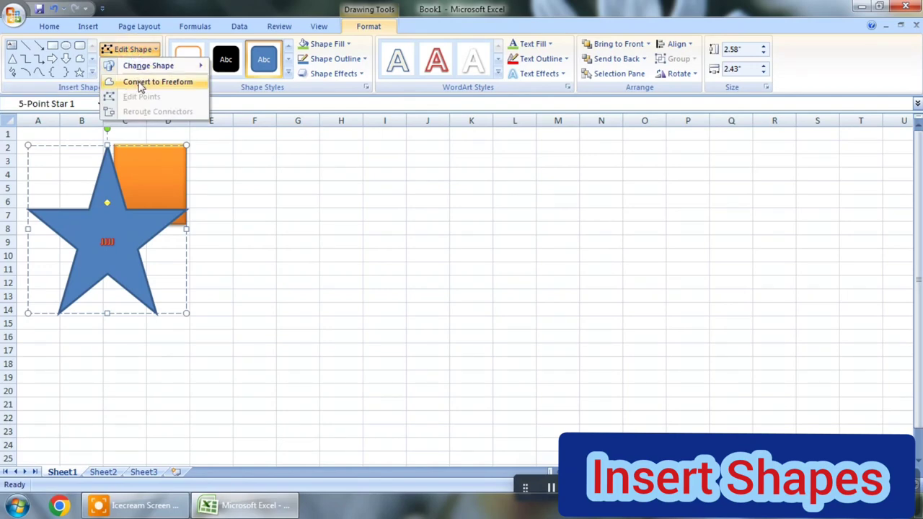
left_click(157, 80)
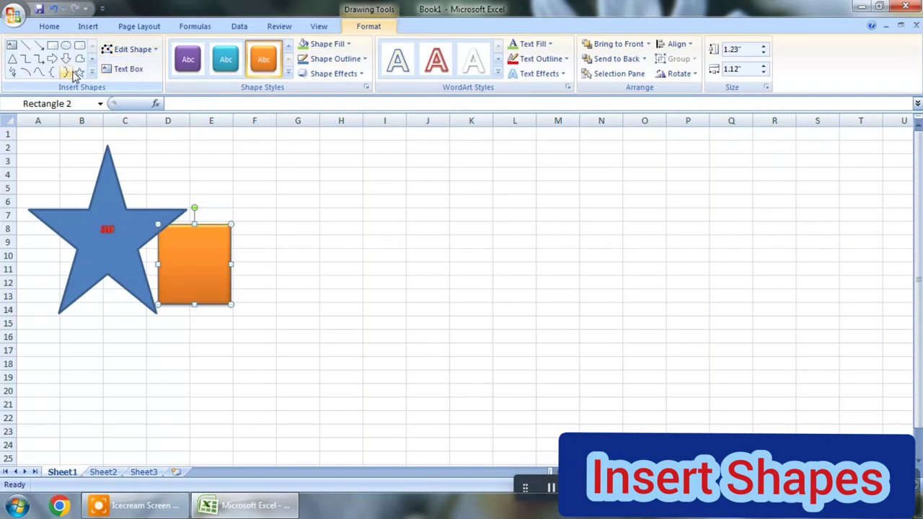
left_click(77, 72)
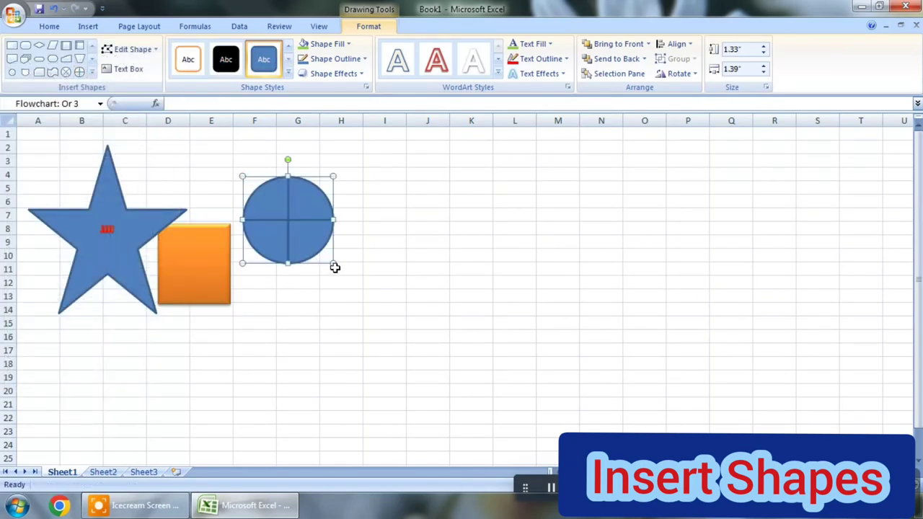
Give the circle 5-point soft edges and a dashed outline.
left_click(335, 72)
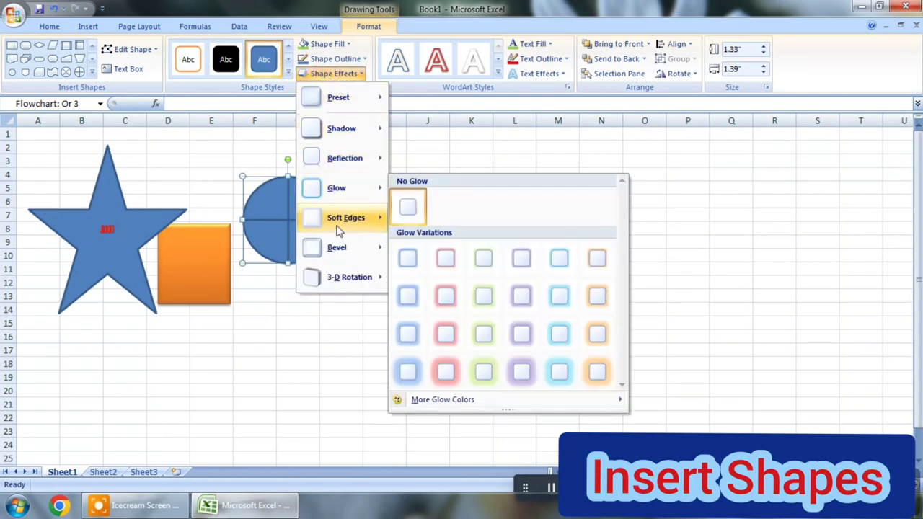
mouse_move(346, 217)
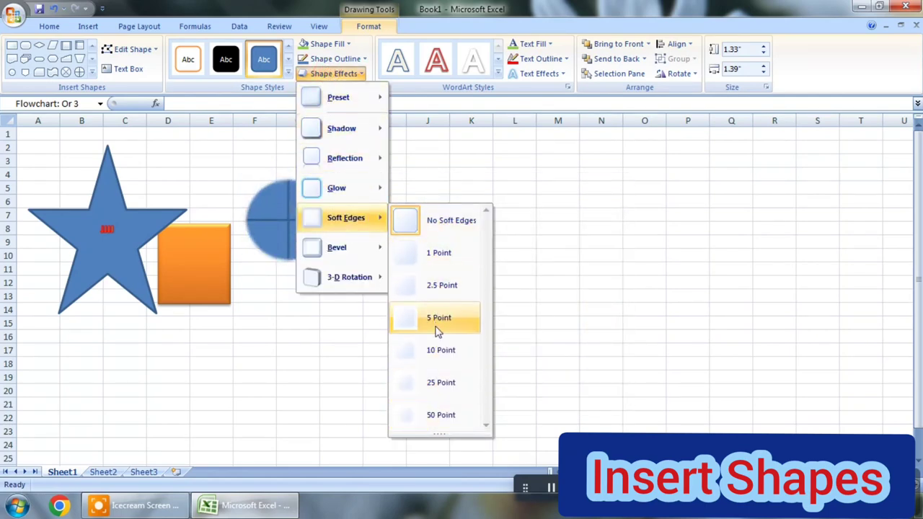
left_click(438, 317)
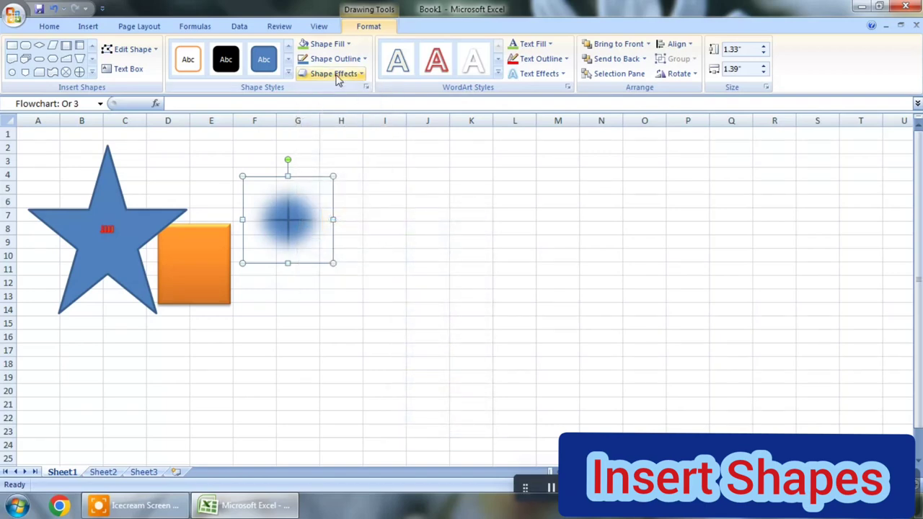
left_click(334, 58)
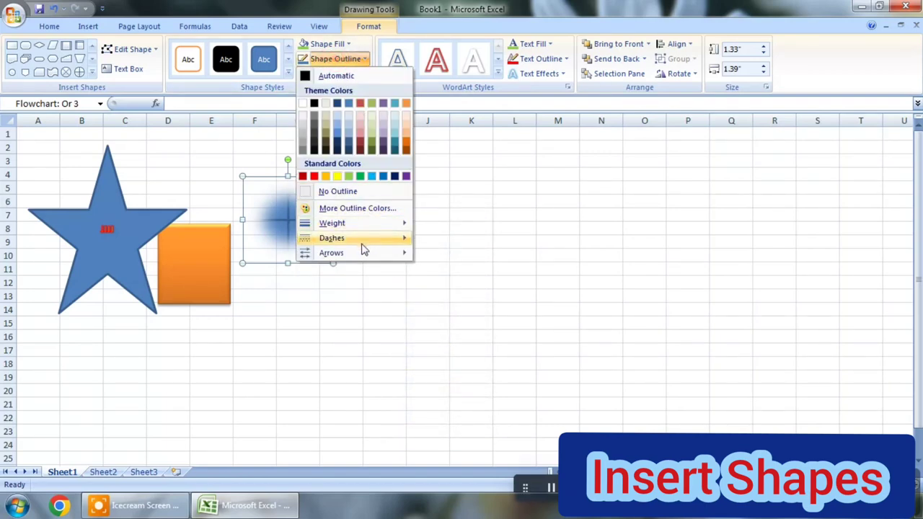
left_click(331, 238)
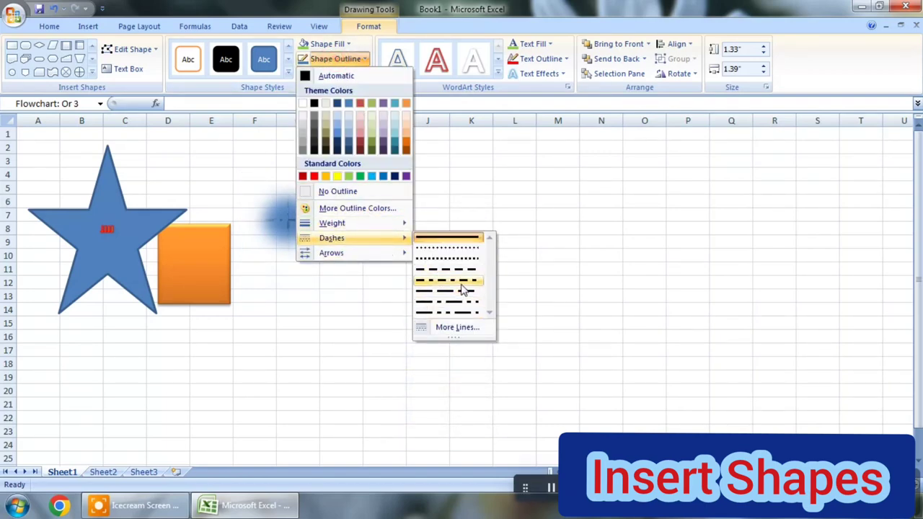
left_click(328, 43)
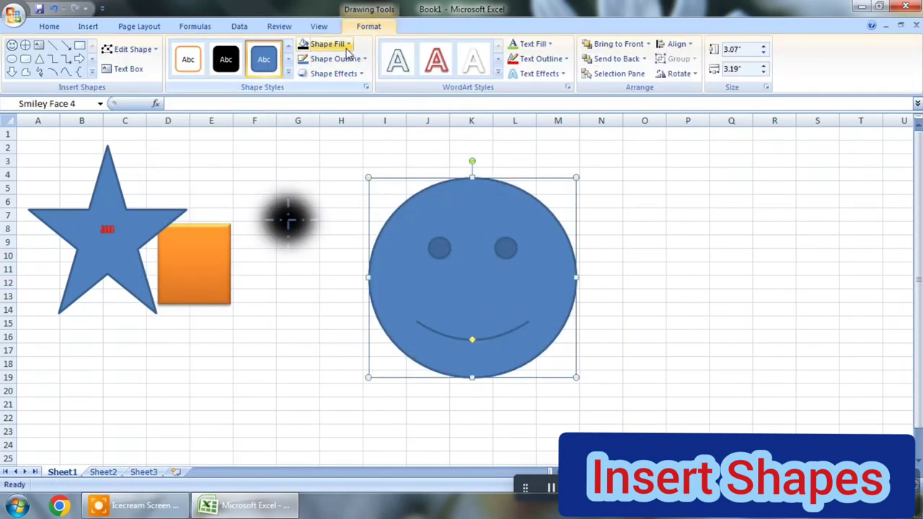
Fill the newly drawn smiley face with red.
left_click(327, 43)
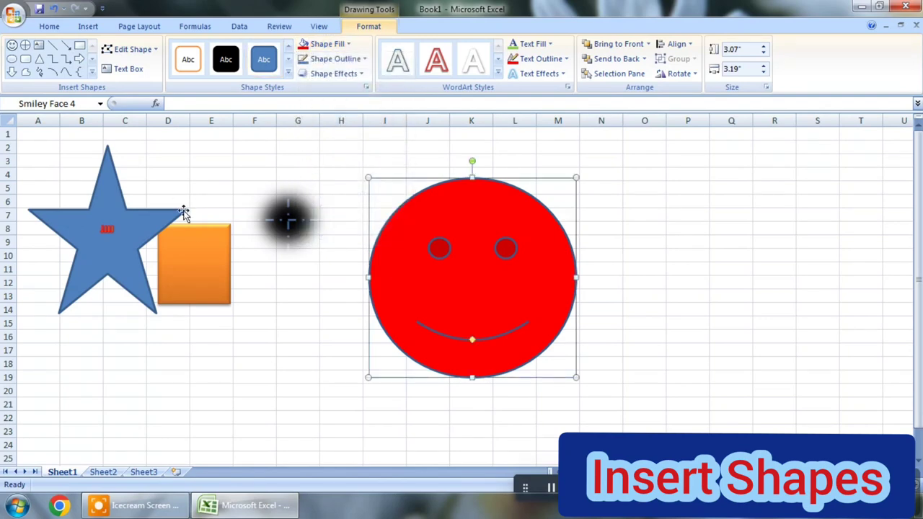